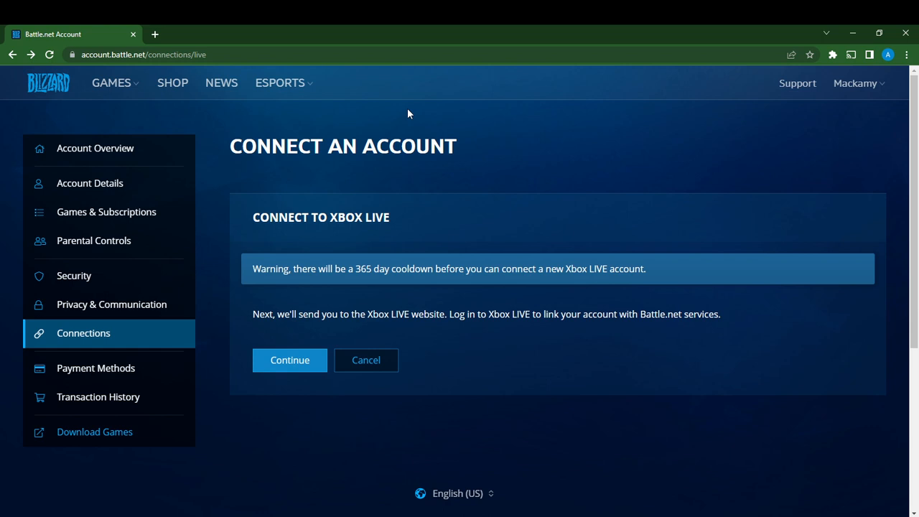
pyautogui.moveTo(108, 275)
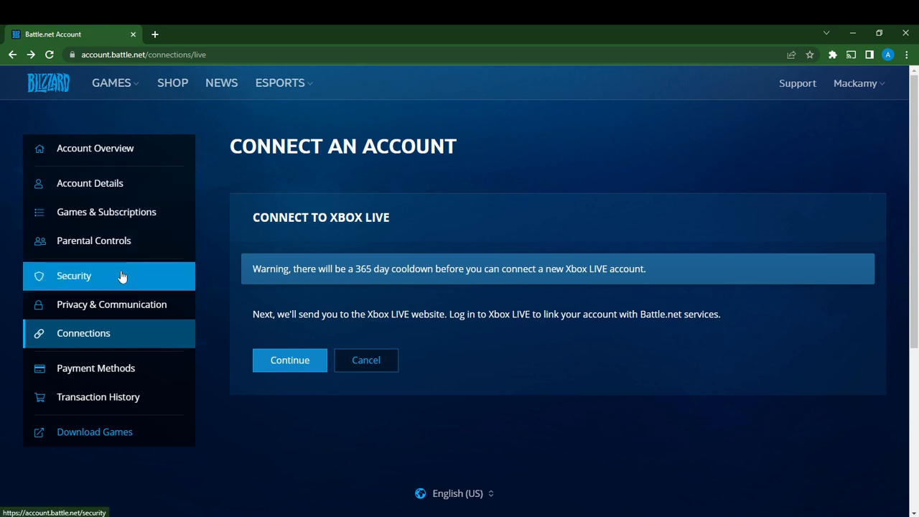
# Go to the Security page and scroll to the inactive Battle.net Authenticator section.
pyautogui.click(74, 275)
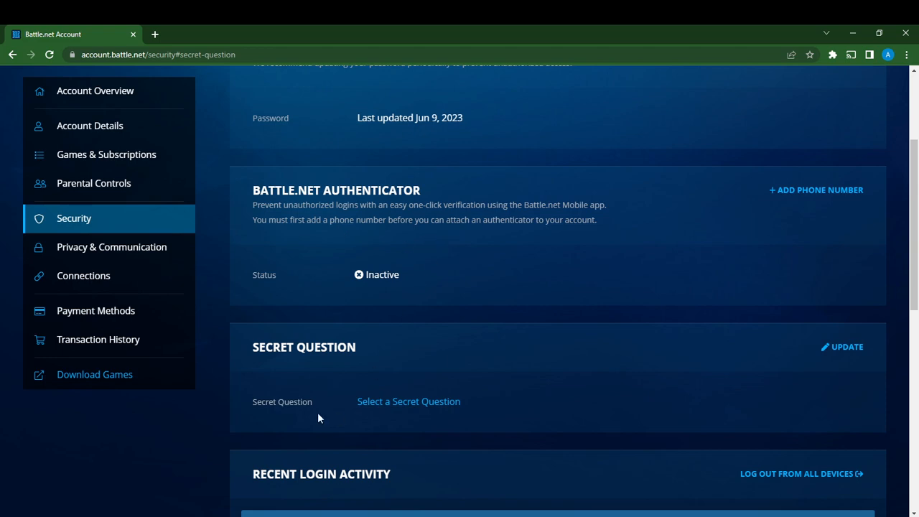
pyautogui.scroll(-3)
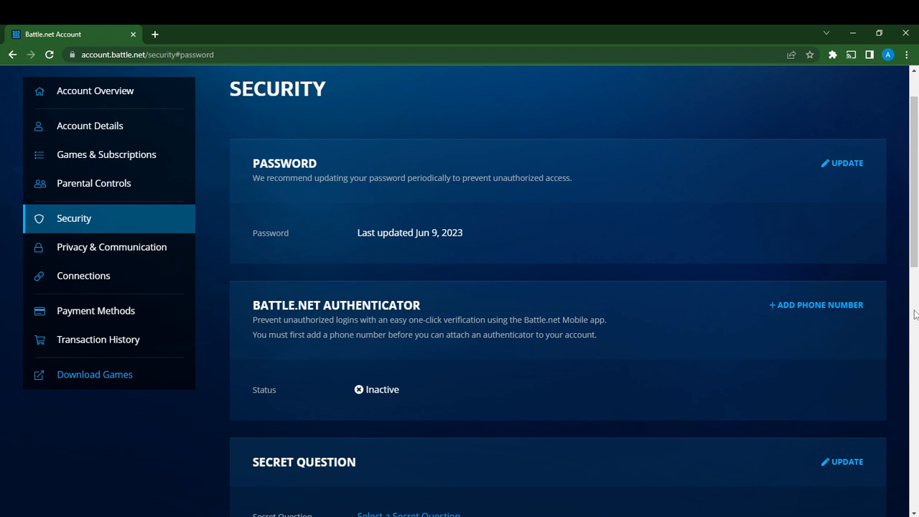
pyautogui.moveTo(816, 304)
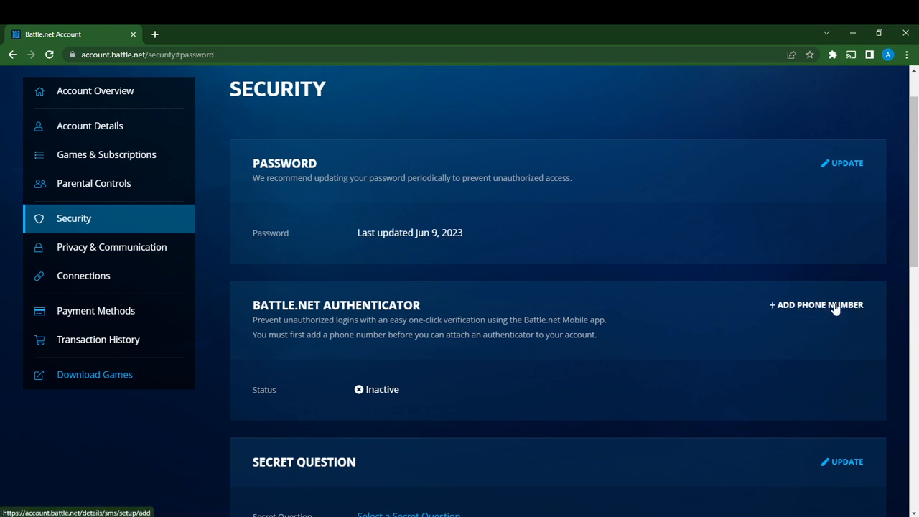
pyautogui.moveTo(827, 314)
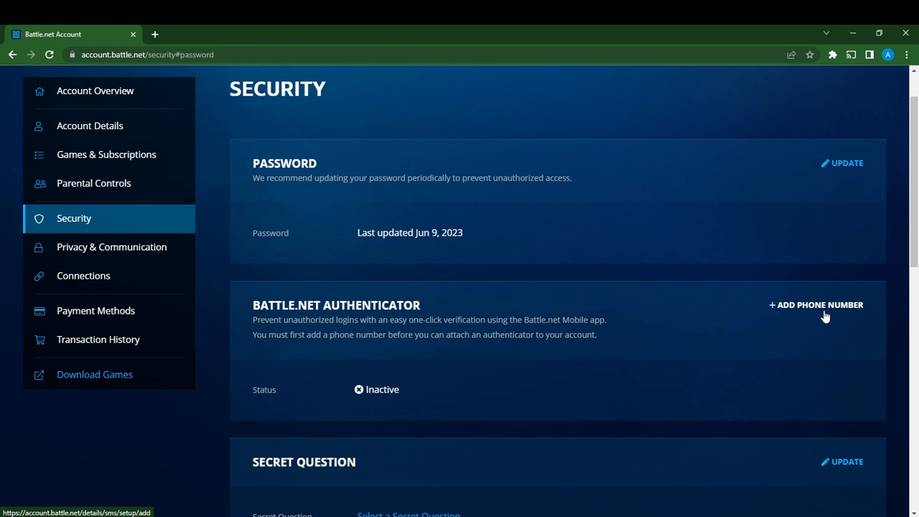
pyautogui.click(816, 304)
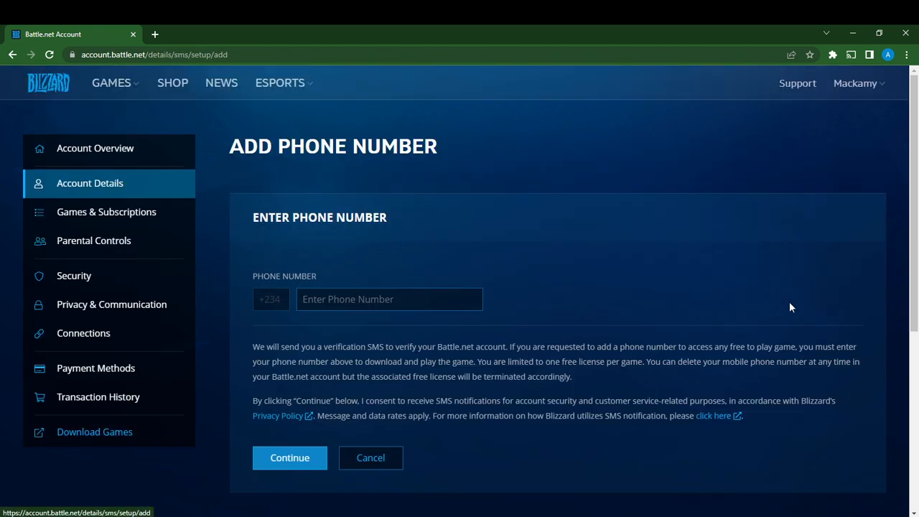
pyautogui.moveTo(176, 288)
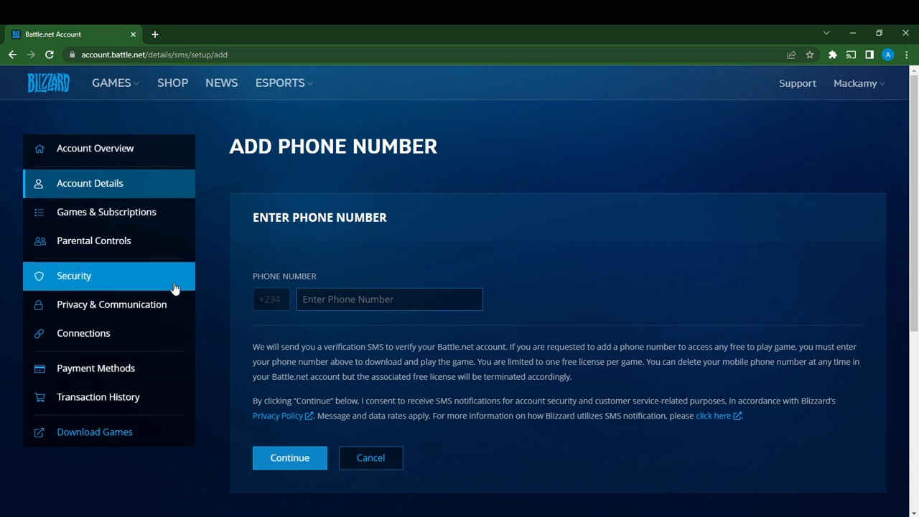
pyautogui.click(389, 299)
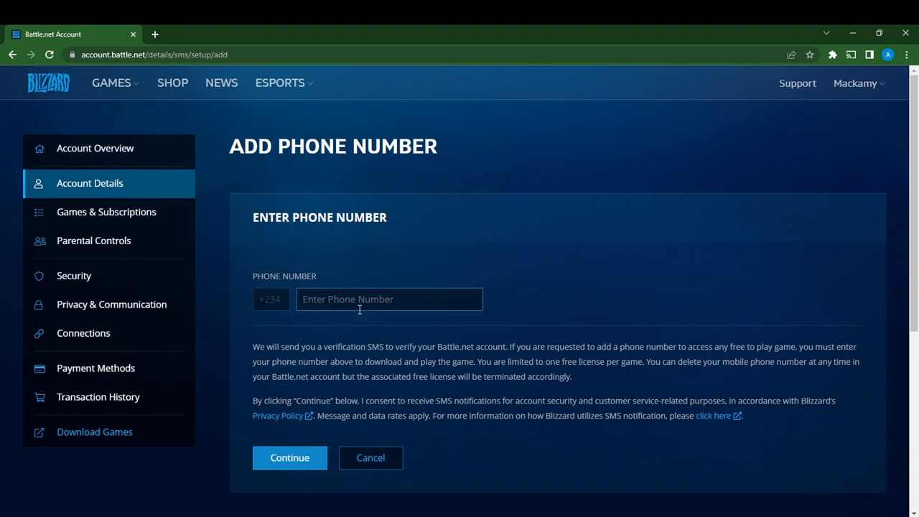
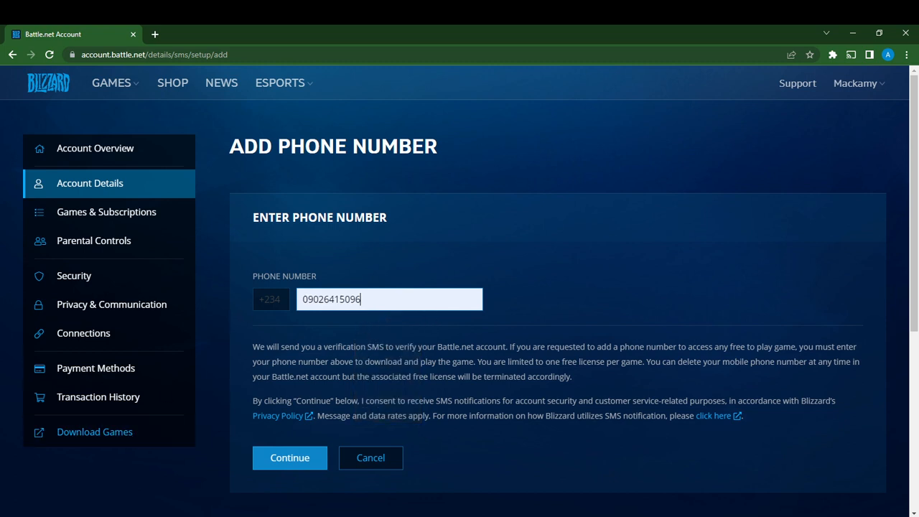
pyautogui.click(289, 457)
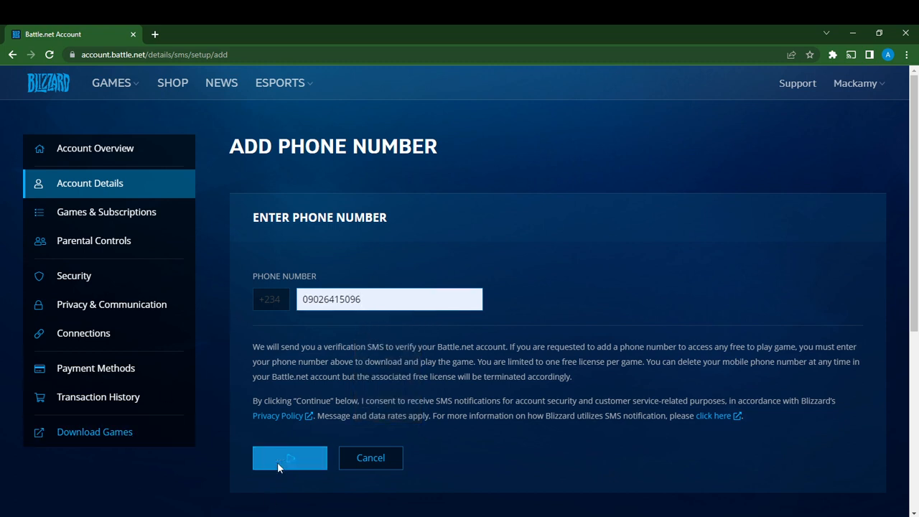
pyautogui.click(289, 458)
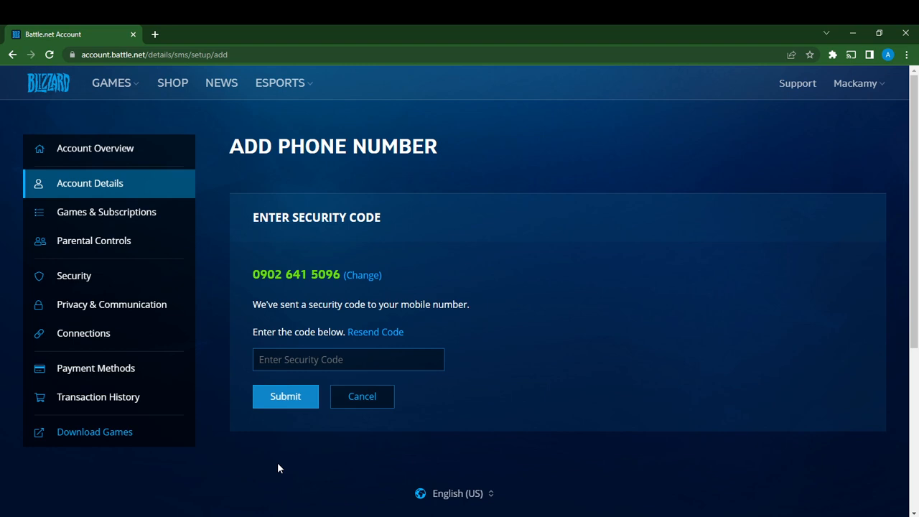
pyautogui.click(348, 359)
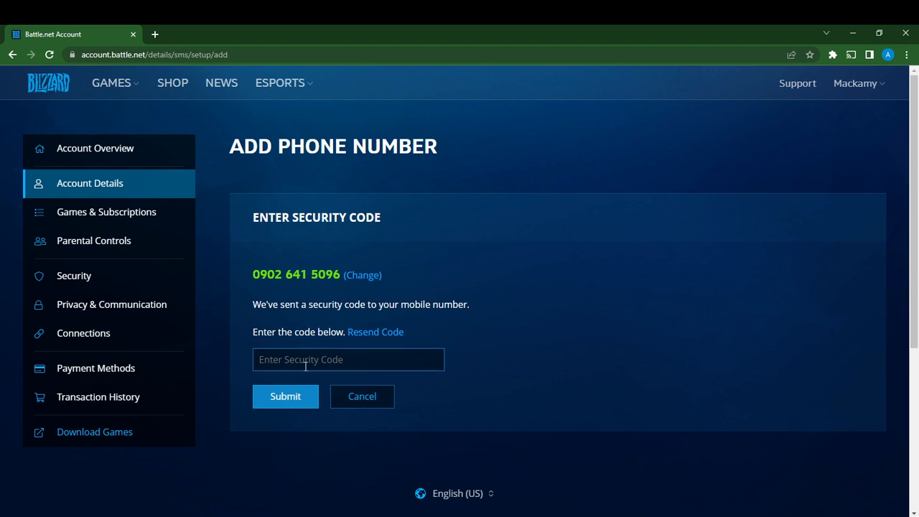
pyautogui.click(348, 359)
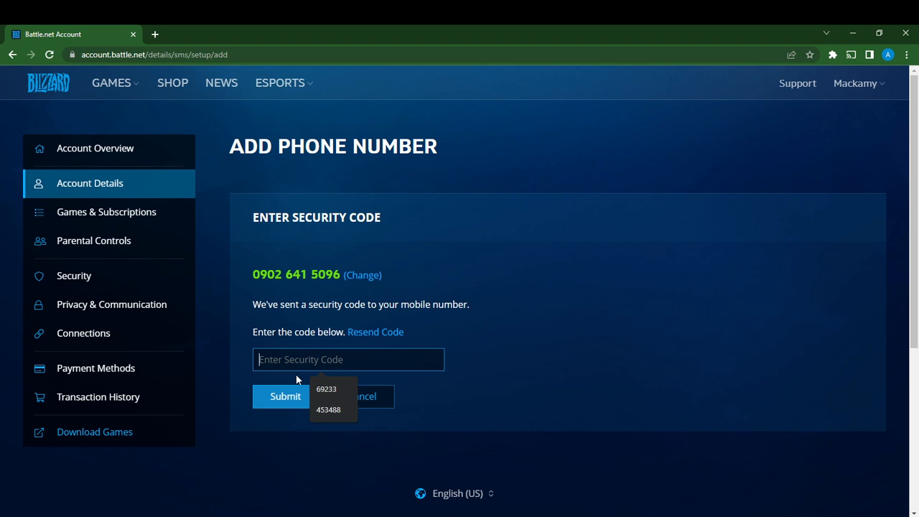
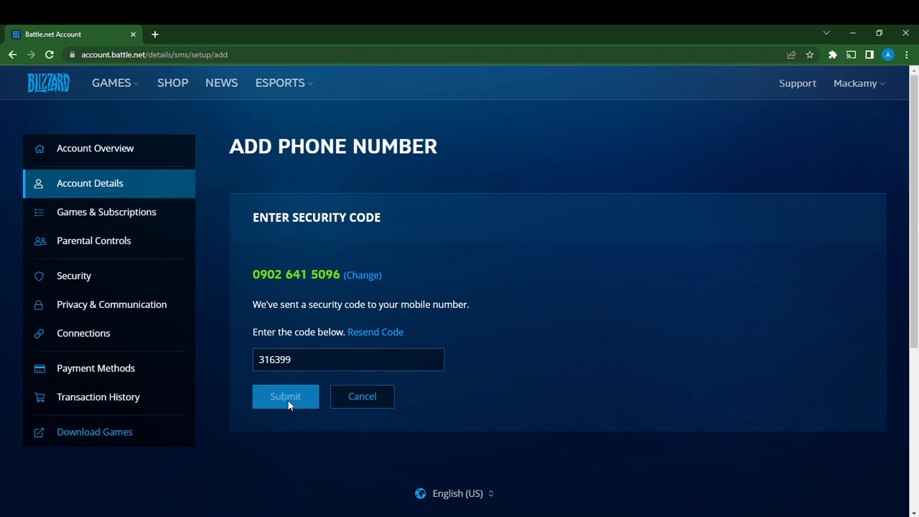
pyautogui.click(285, 396)
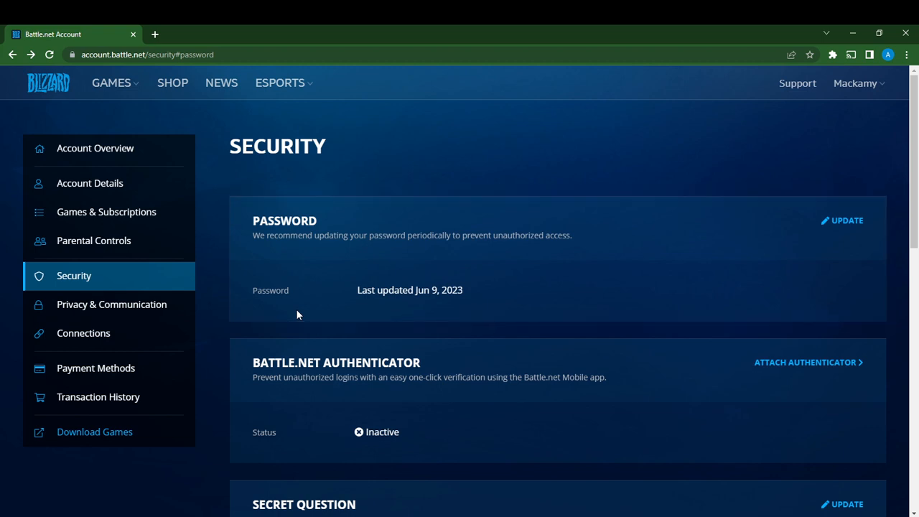
pyautogui.scroll(-3)
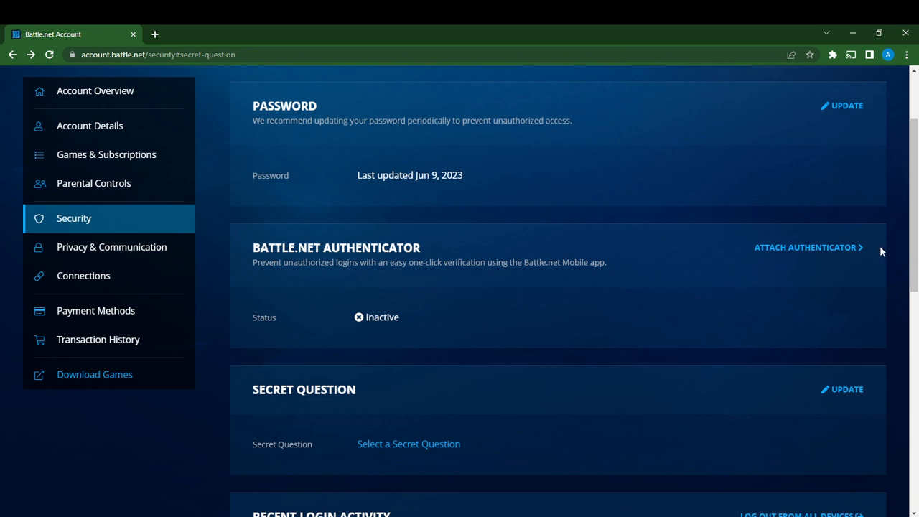
# Start attaching the authenticator and follow the 'Get it on Google Play' link.
pyautogui.click(804, 247)
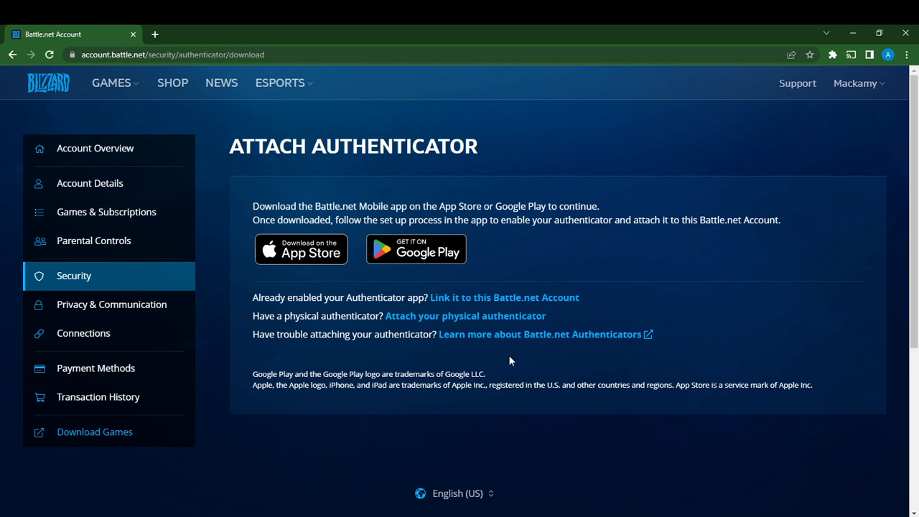
pyautogui.moveTo(431, 291)
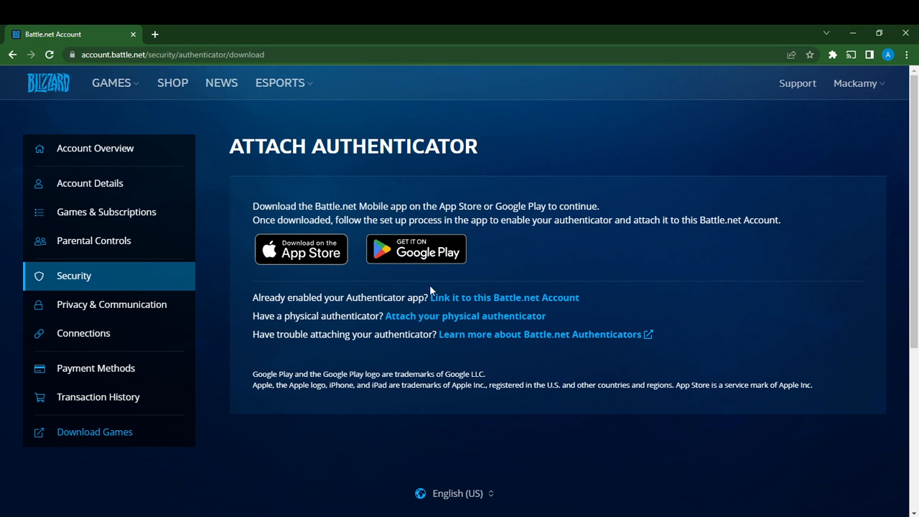
pyautogui.moveTo(377, 312)
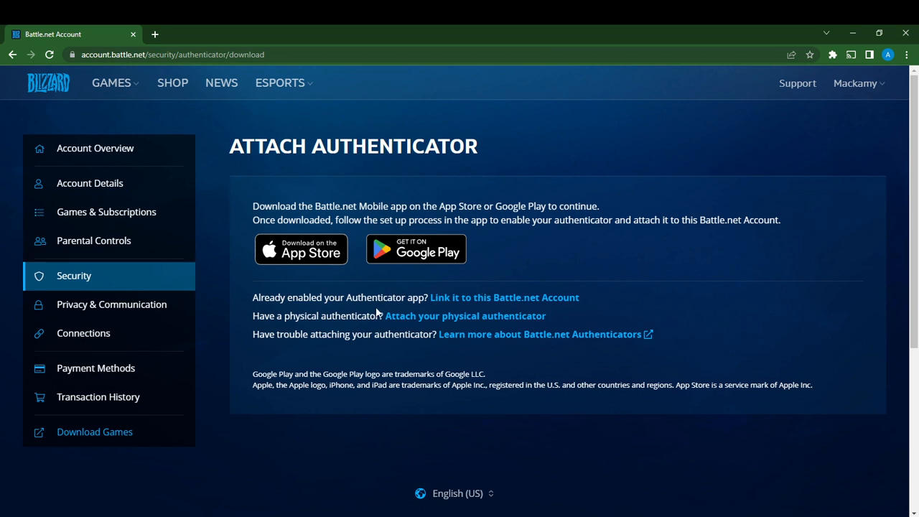
pyautogui.moveTo(255, 308)
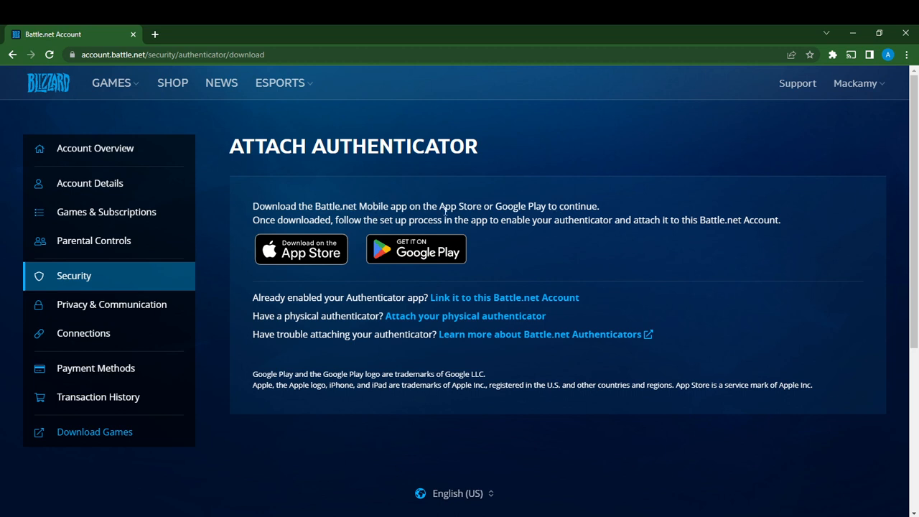
pyautogui.moveTo(292, 422)
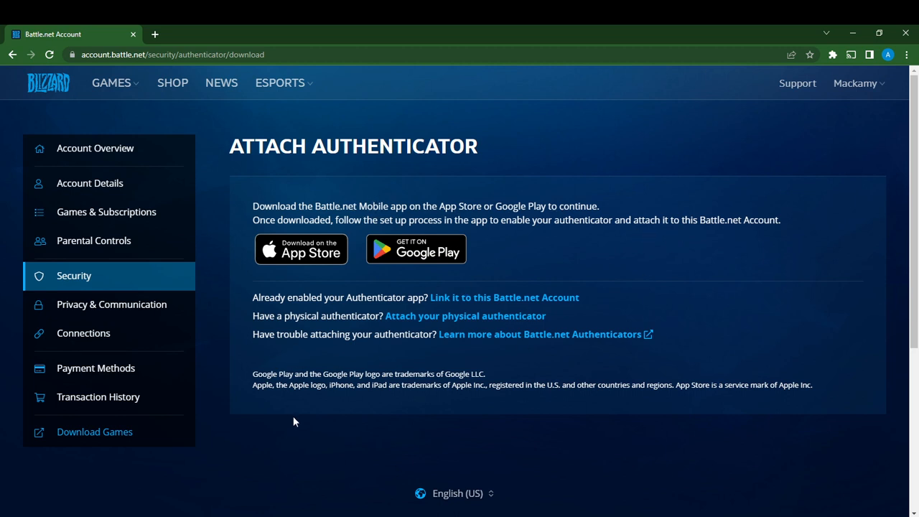
pyautogui.moveTo(415, 249)
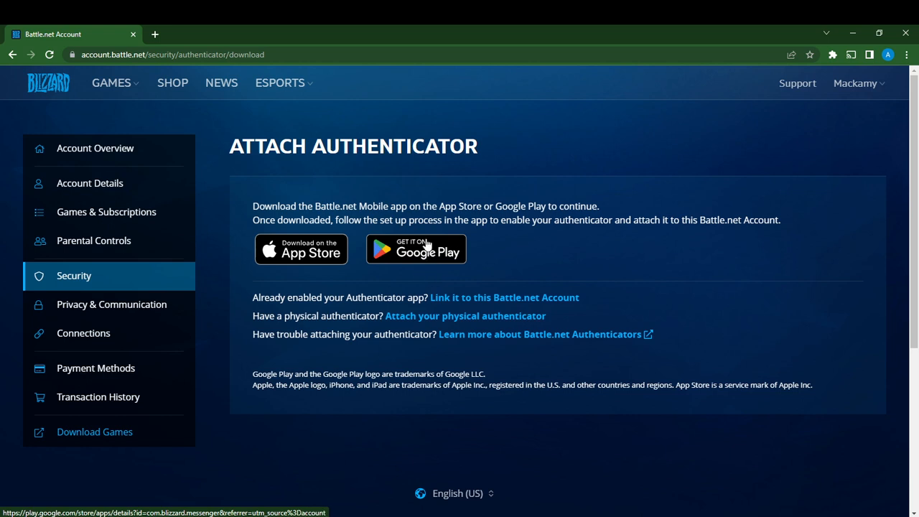
pyautogui.moveTo(415, 287)
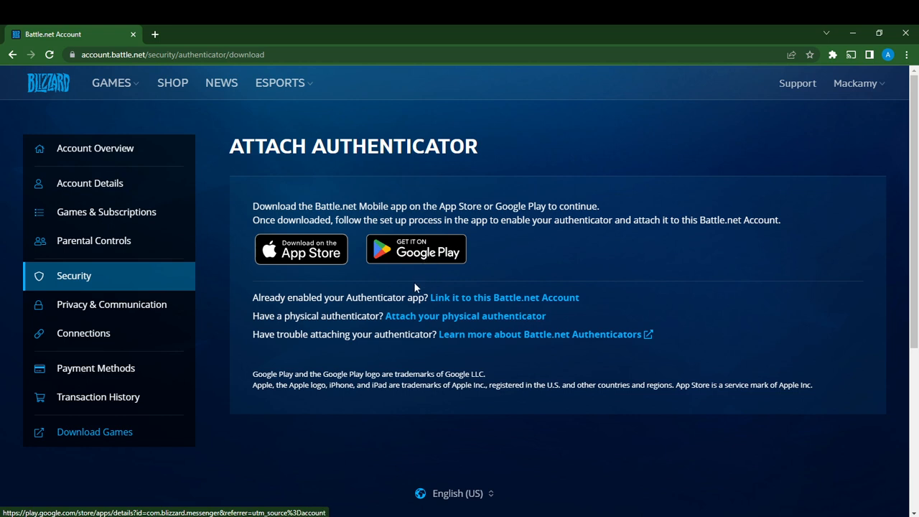
pyautogui.moveTo(427, 254)
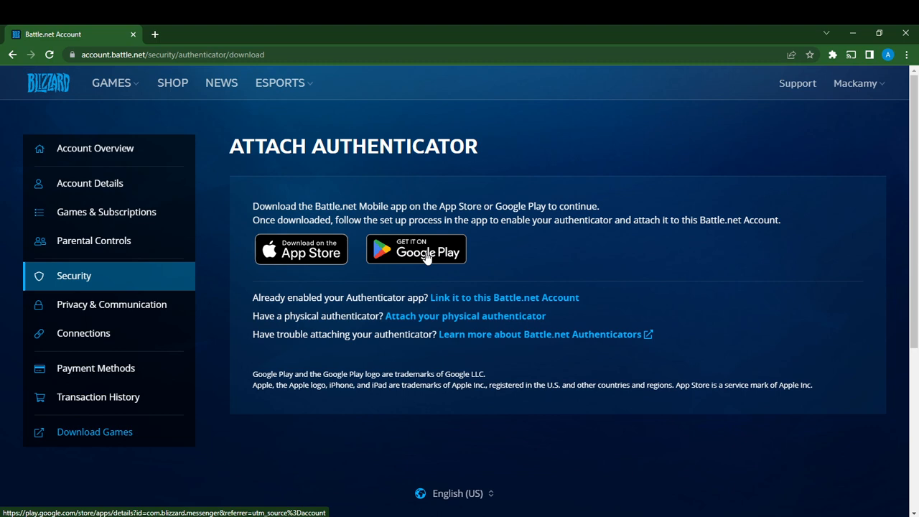
pyautogui.click(415, 249)
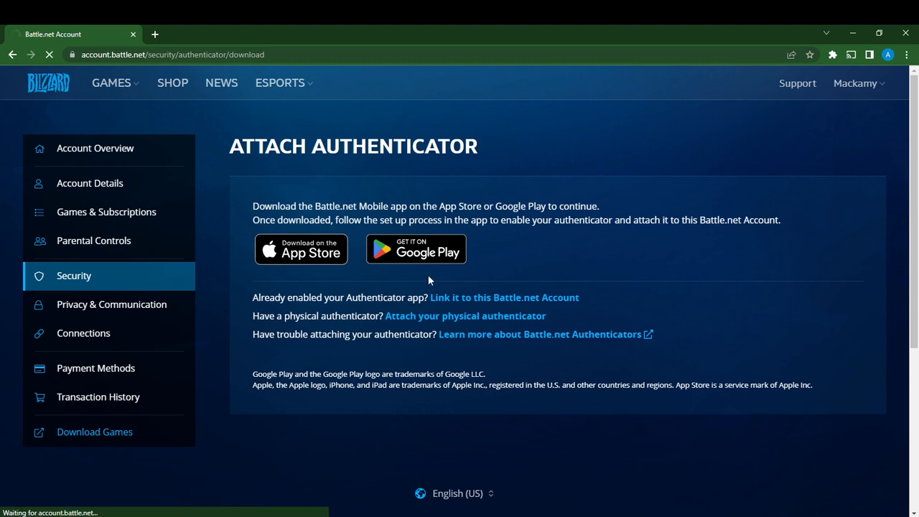
# View the Battle.net Mobile app listing by Blizzard Entertainment on Google Play.
pyautogui.click(415, 249)
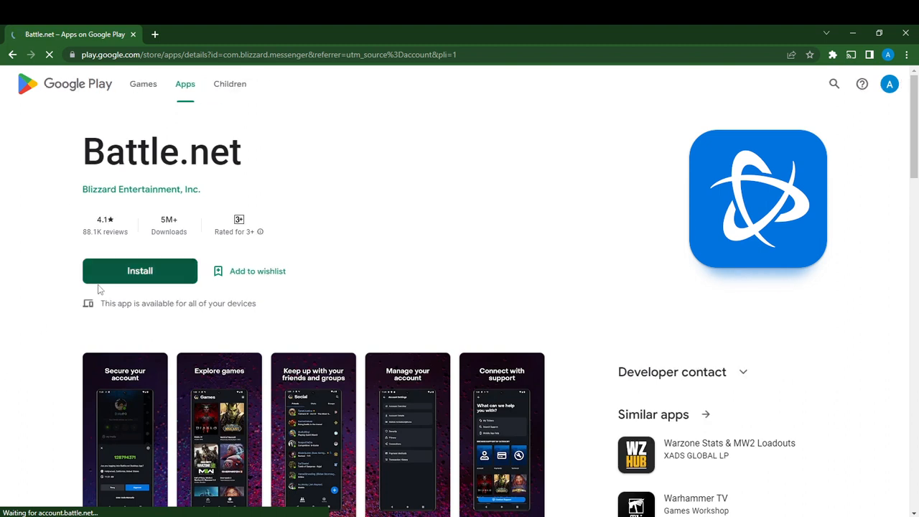
pyautogui.click(140, 271)
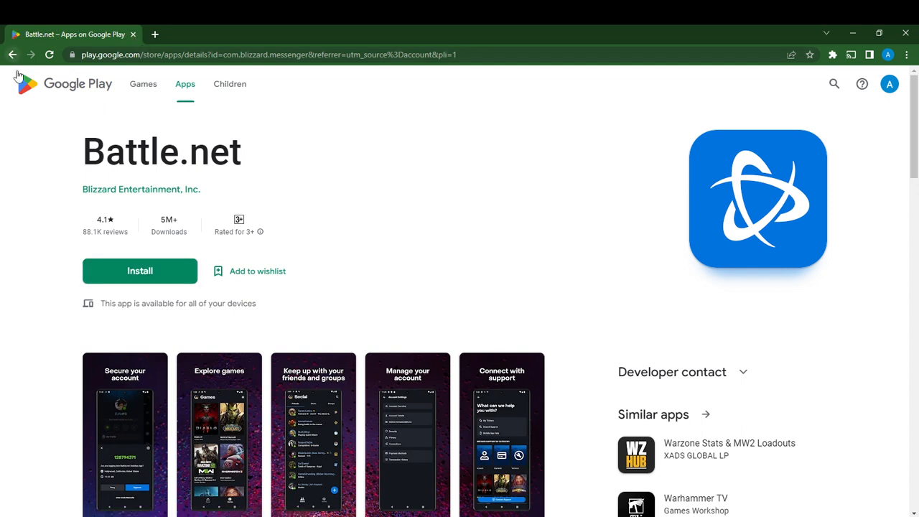
pyautogui.moveTo(271, 405)
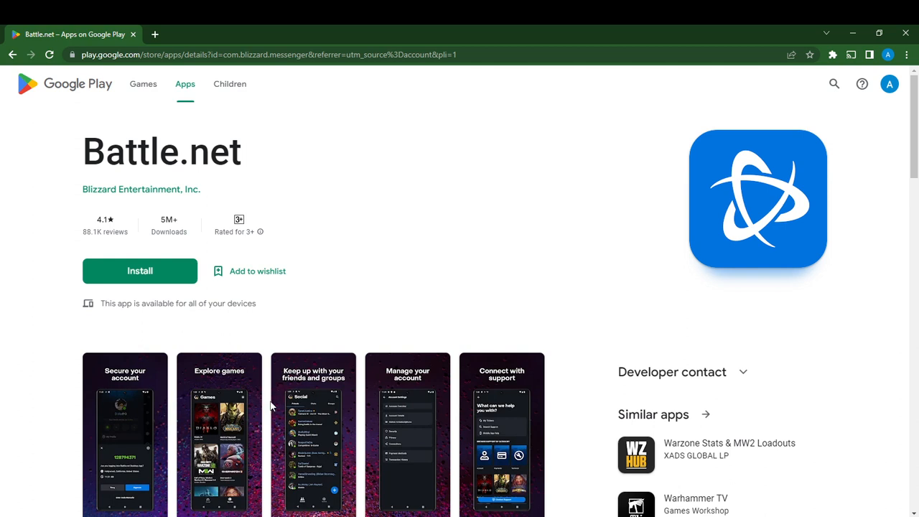
pyautogui.moveTo(620, 206)
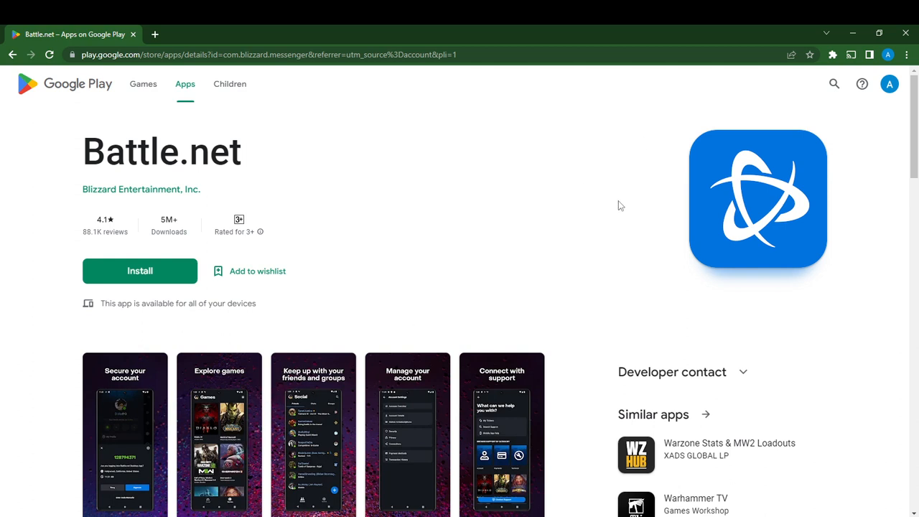
pyautogui.moveTo(565, 314)
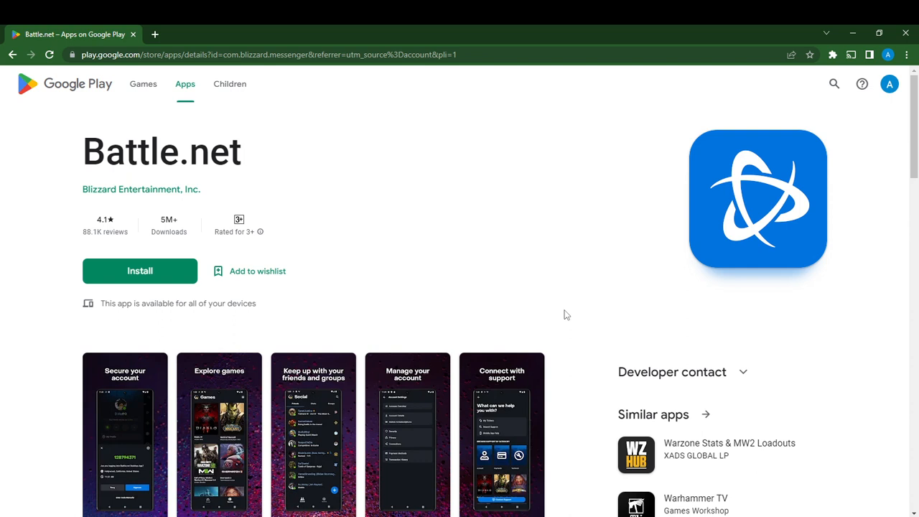
pyautogui.moveTo(141, 324)
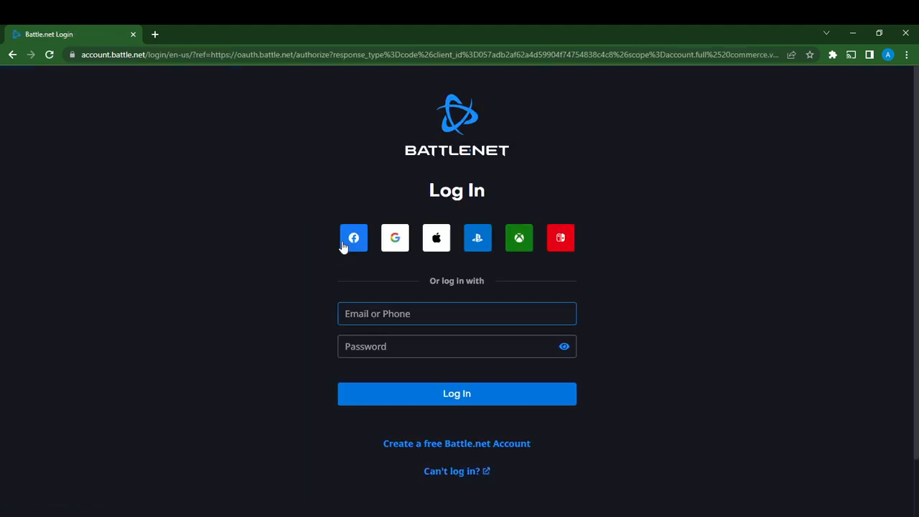
# Choose Google sign-in on the Battle.net login page.
pyautogui.click(394, 237)
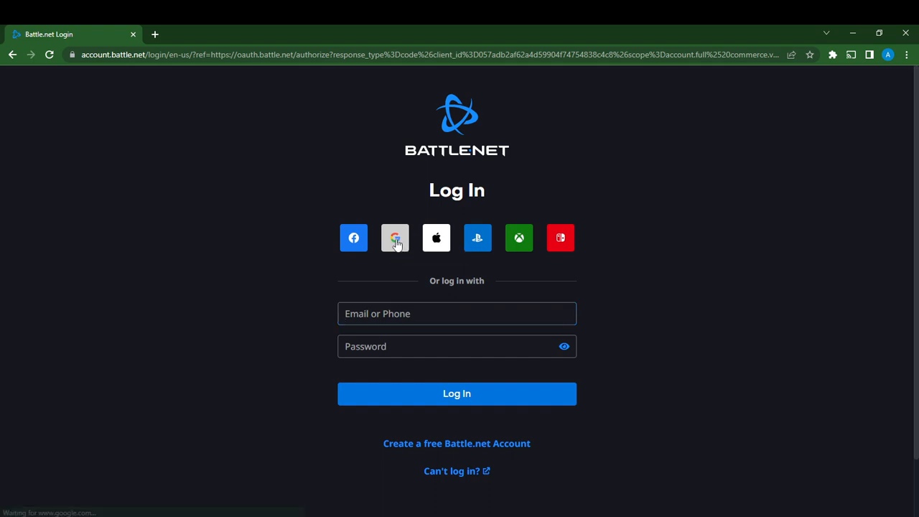
pyautogui.click(395, 238)
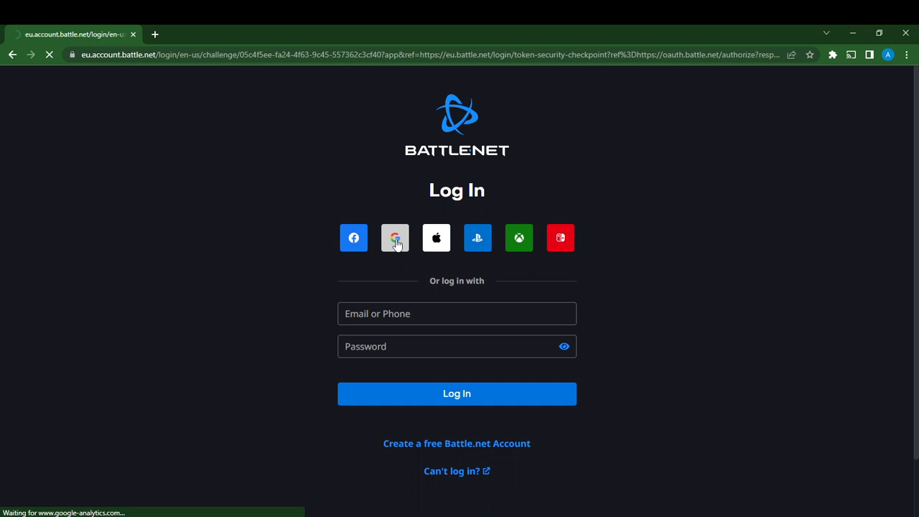
pyautogui.click(394, 238)
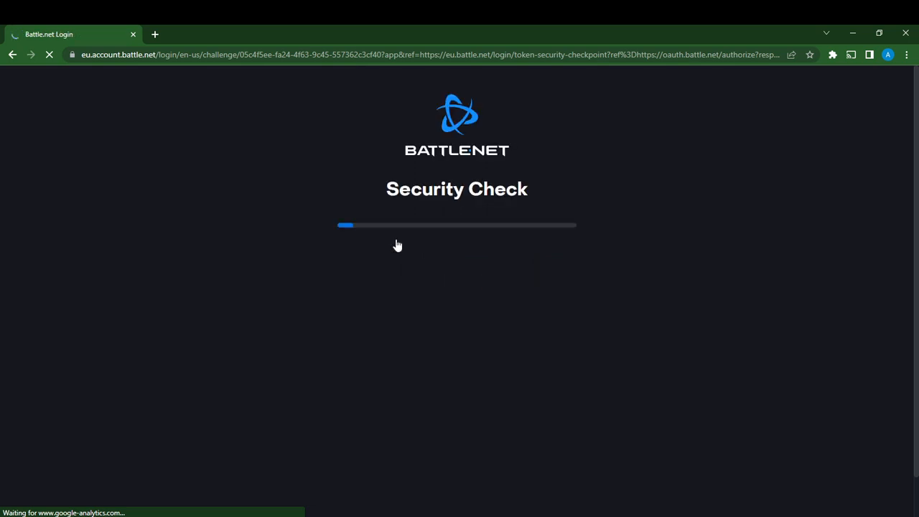